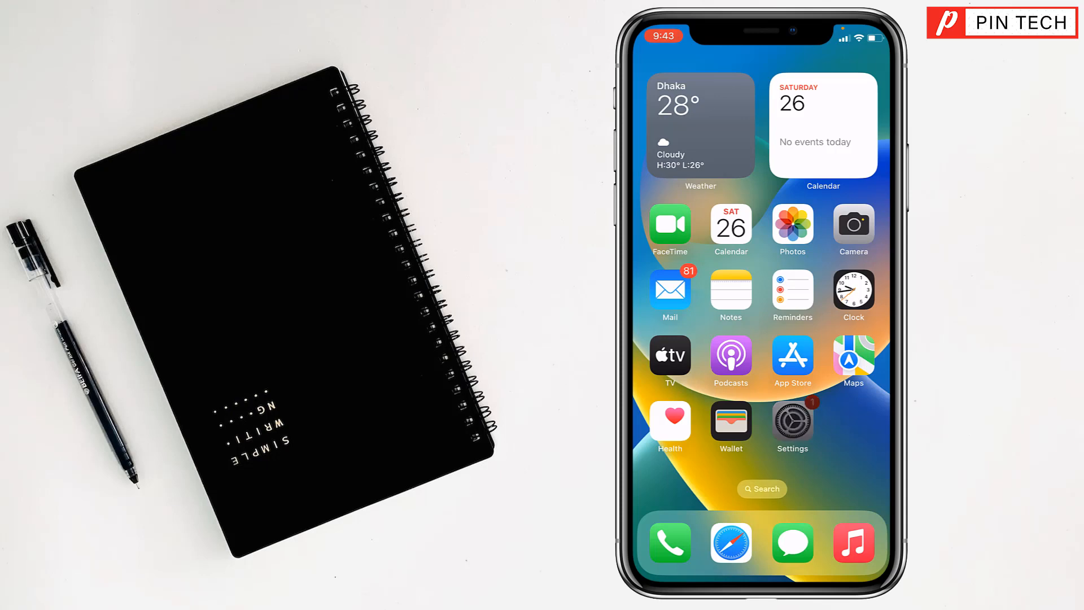
# - Enable Start PiP Automatically under Settings > General > Picture in Picture
pyautogui.click(793, 419)
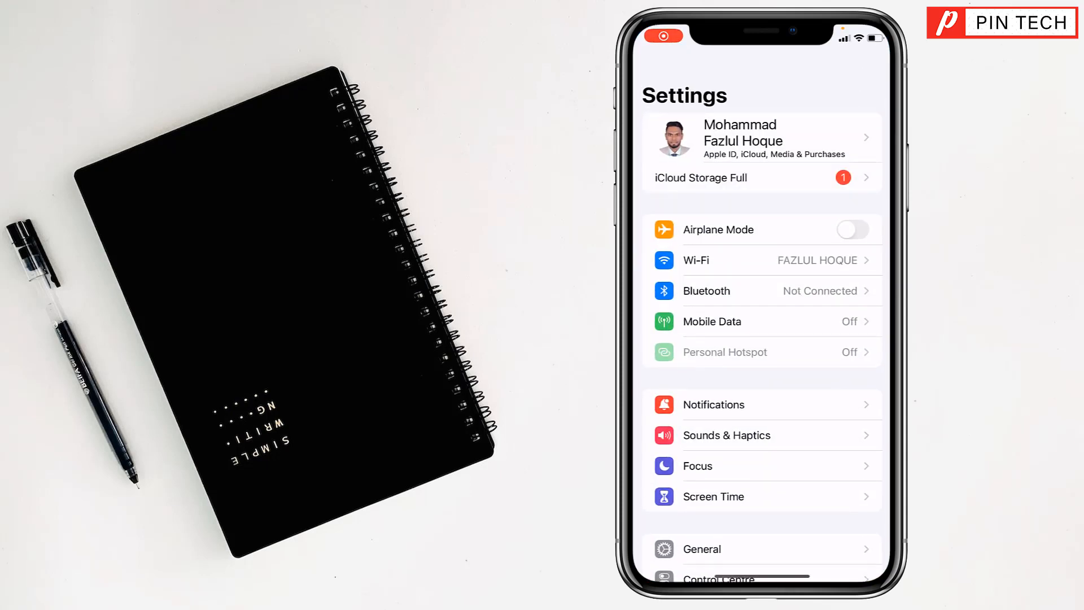
pyautogui.click(703, 549)
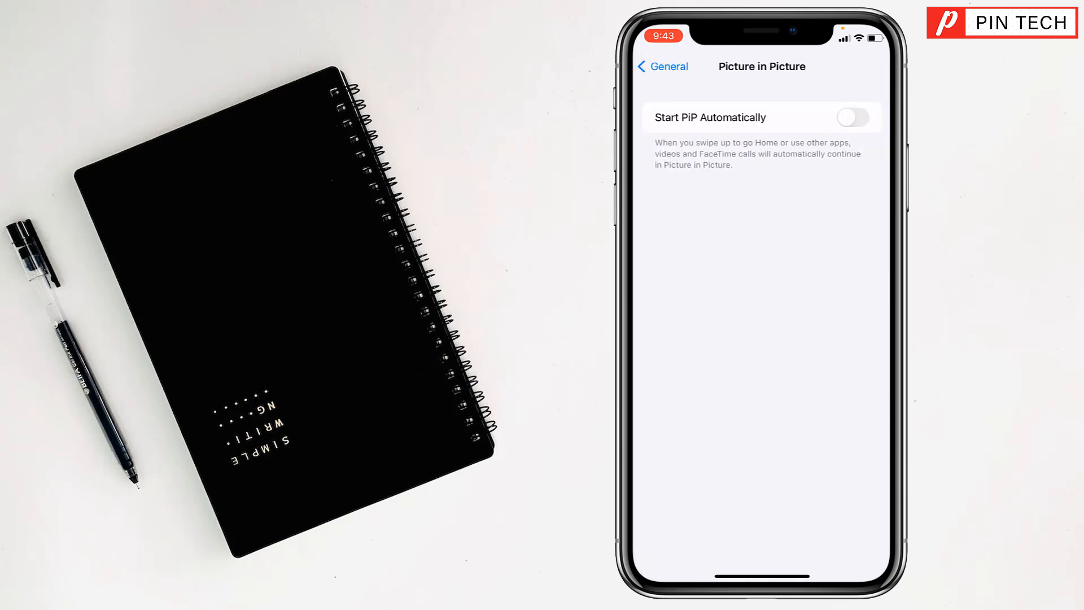
pyautogui.click(853, 118)
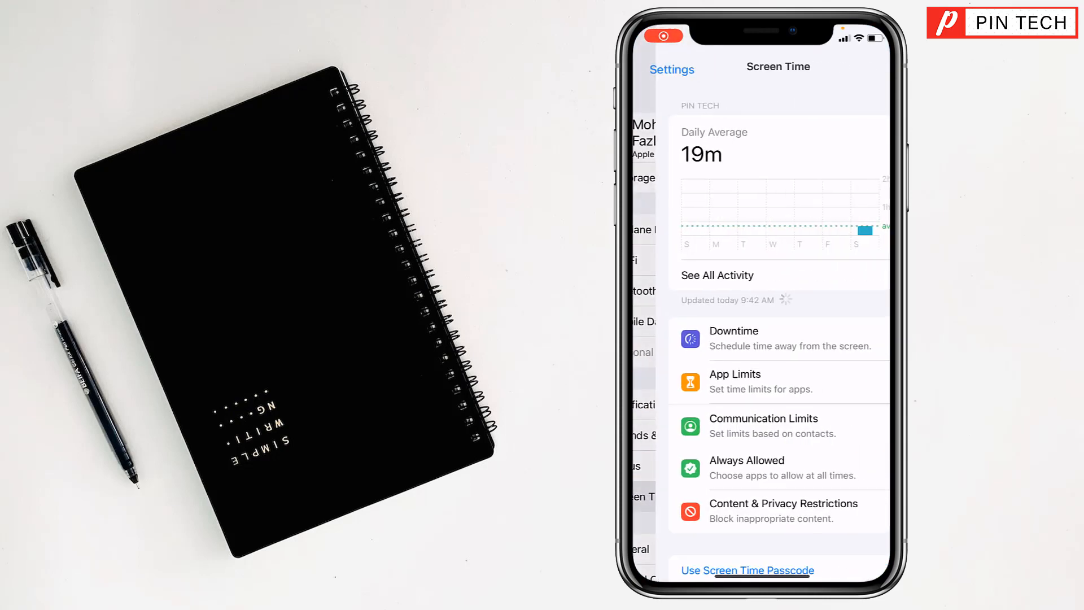
# - Turn on the Content & Privacy Restrictions toggle in Screen Time and return to Settings
pyautogui.click(772, 510)
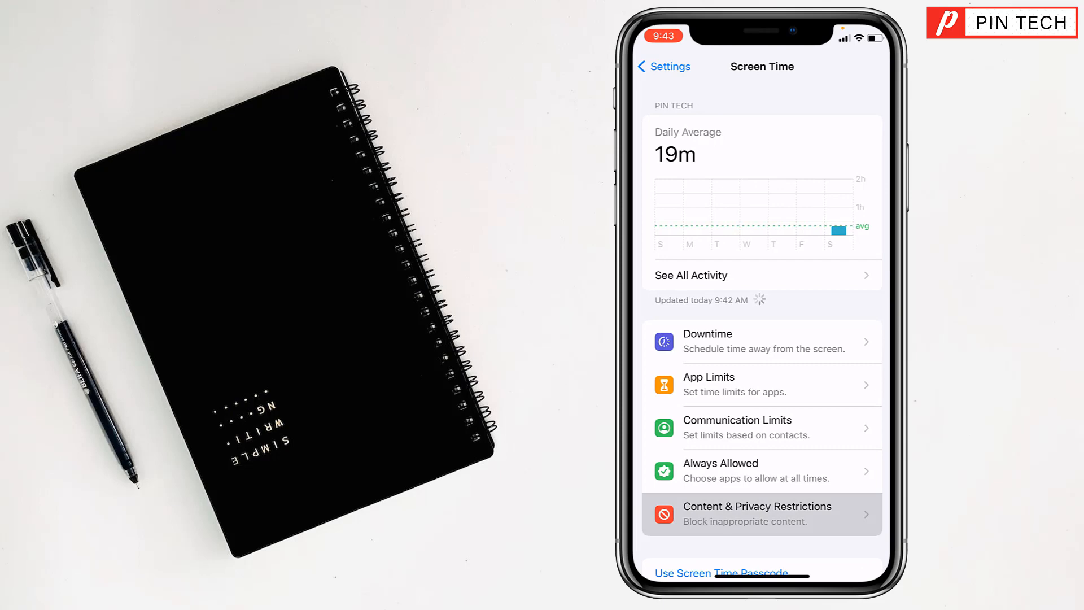
pyautogui.click(758, 514)
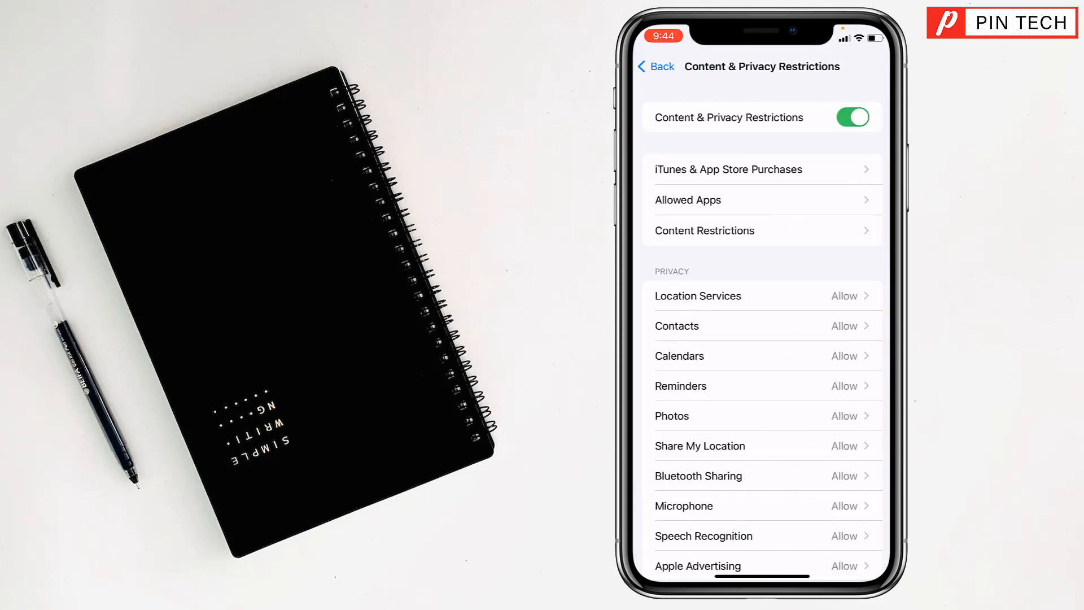
pyautogui.click(656, 65)
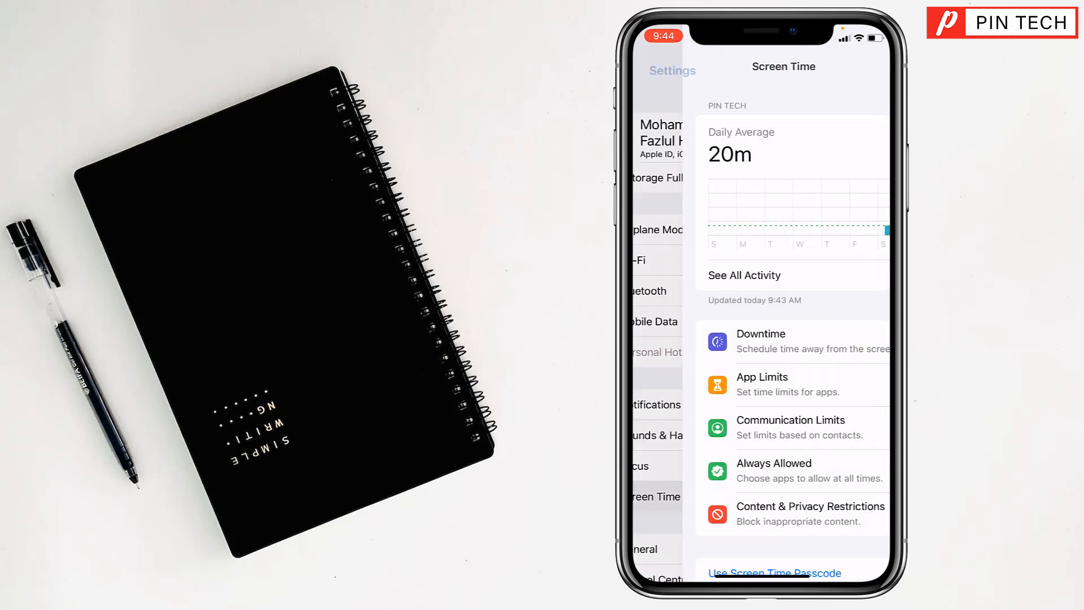
pyautogui.click(672, 70)
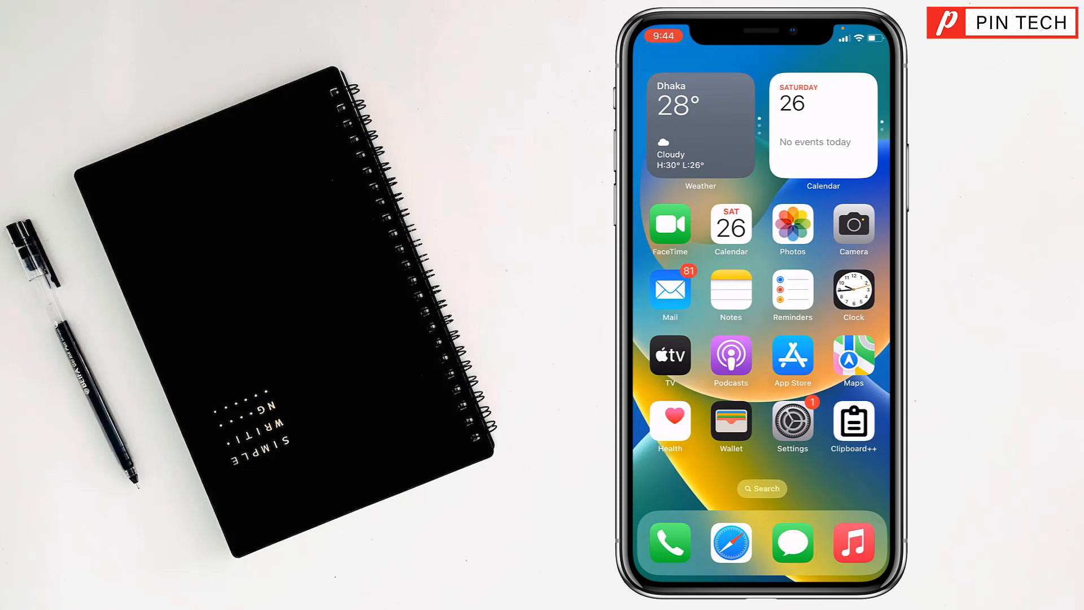
# - Choose Reset All Settings under General > Transfer or Reset iPhone, reaching the passcode prompt
pyautogui.click(793, 418)
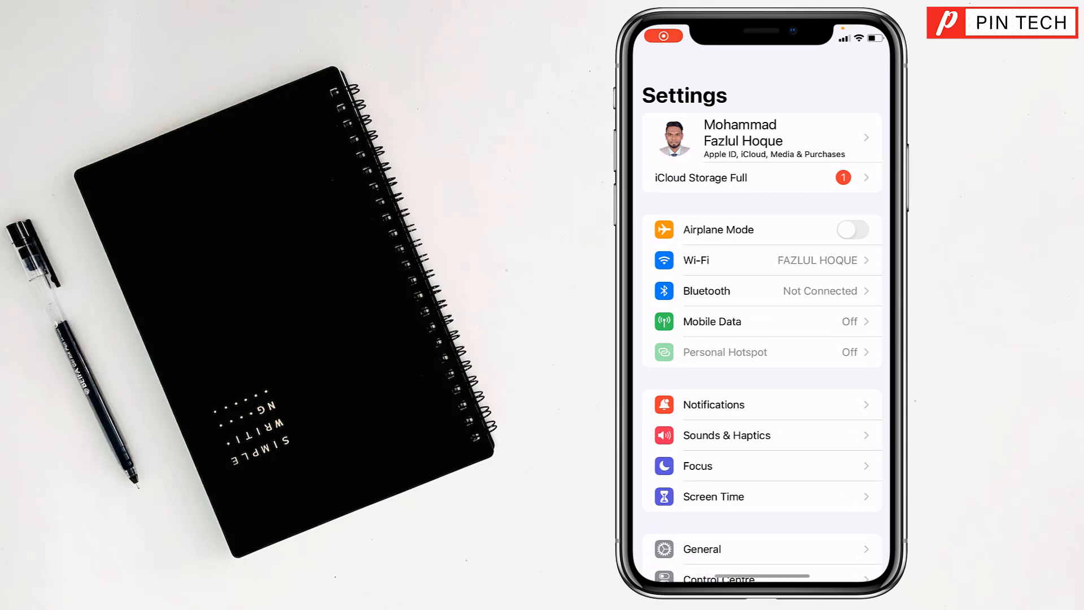
pyautogui.click(703, 549)
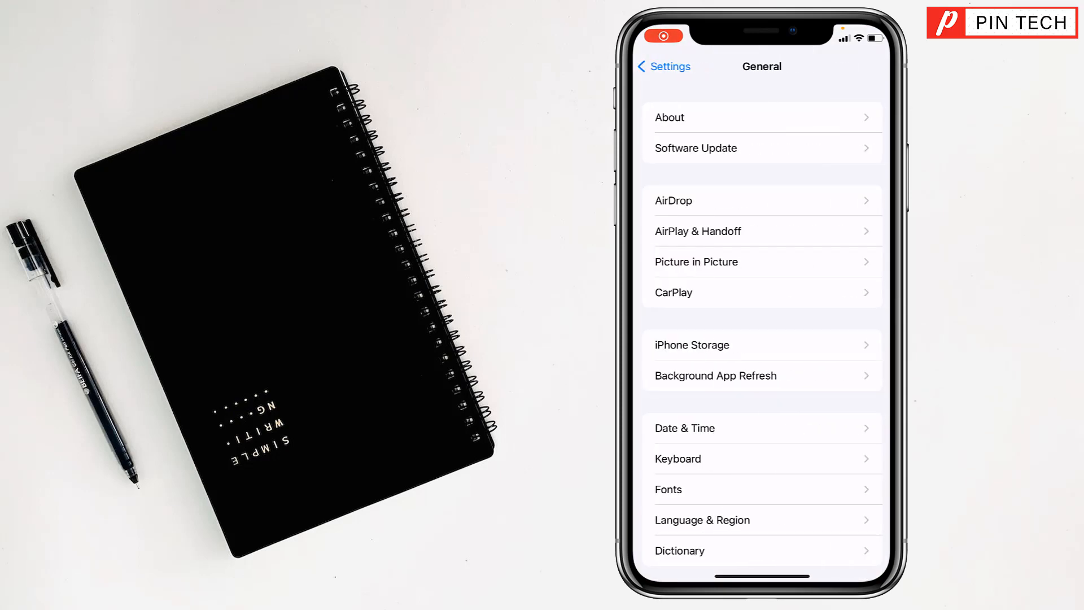
pyautogui.scroll(-3)
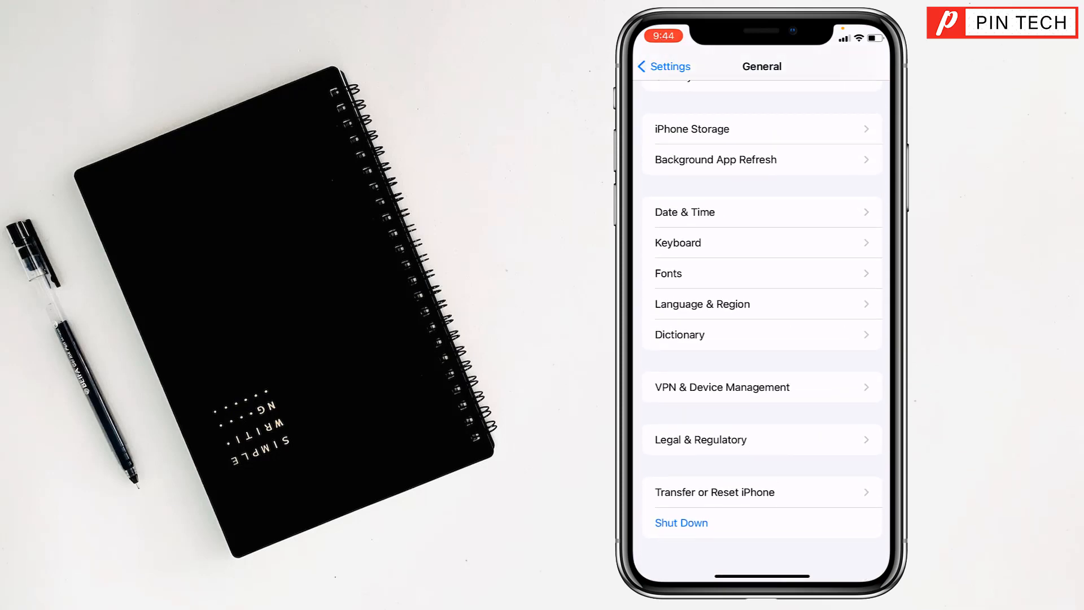
pyautogui.click(715, 493)
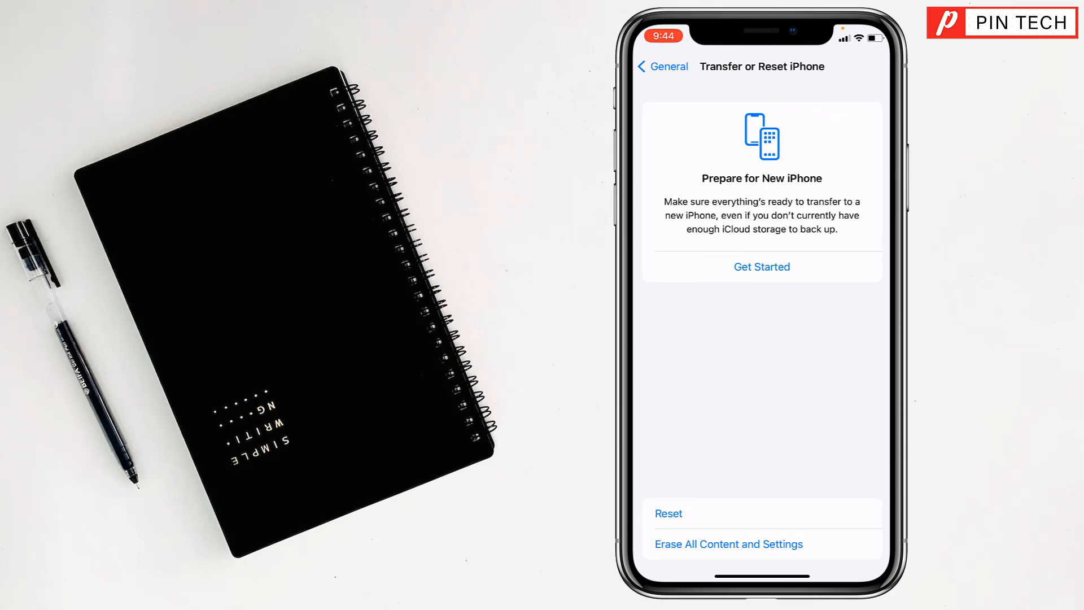
pyautogui.click(668, 513)
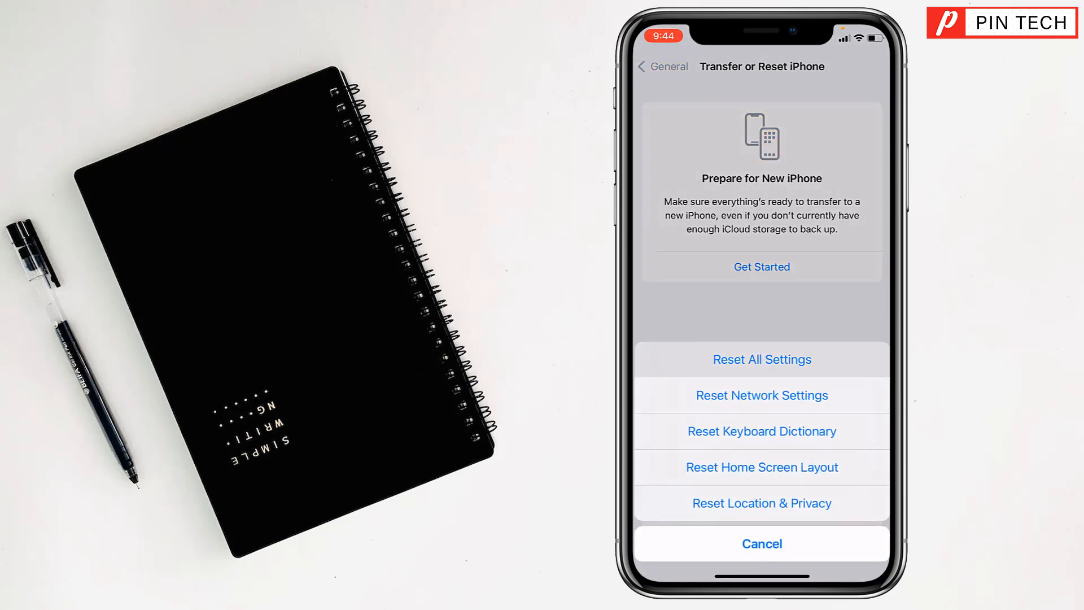
pyautogui.click(761, 359)
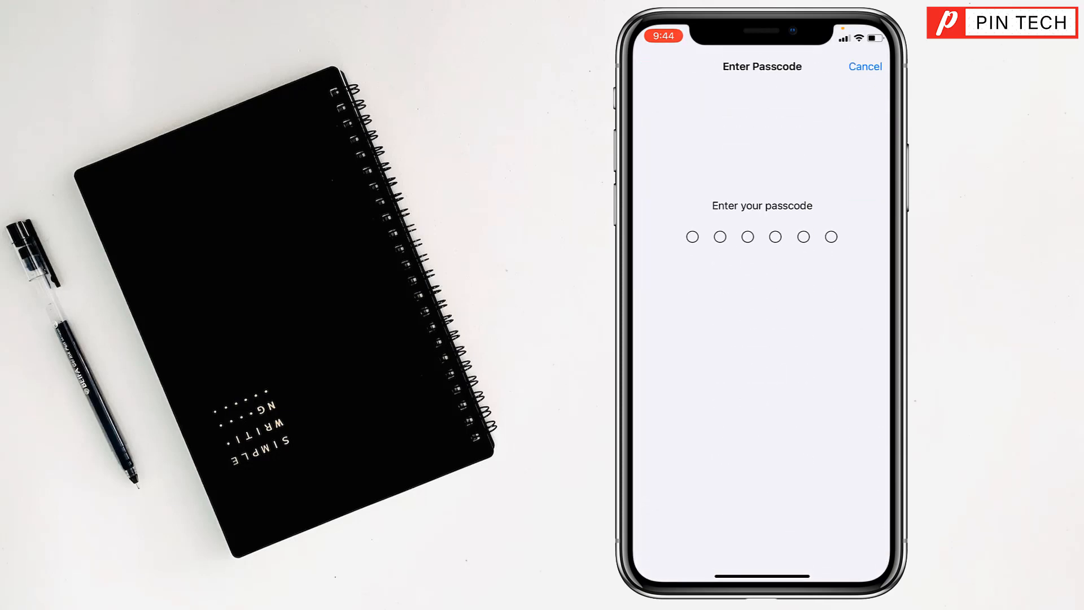